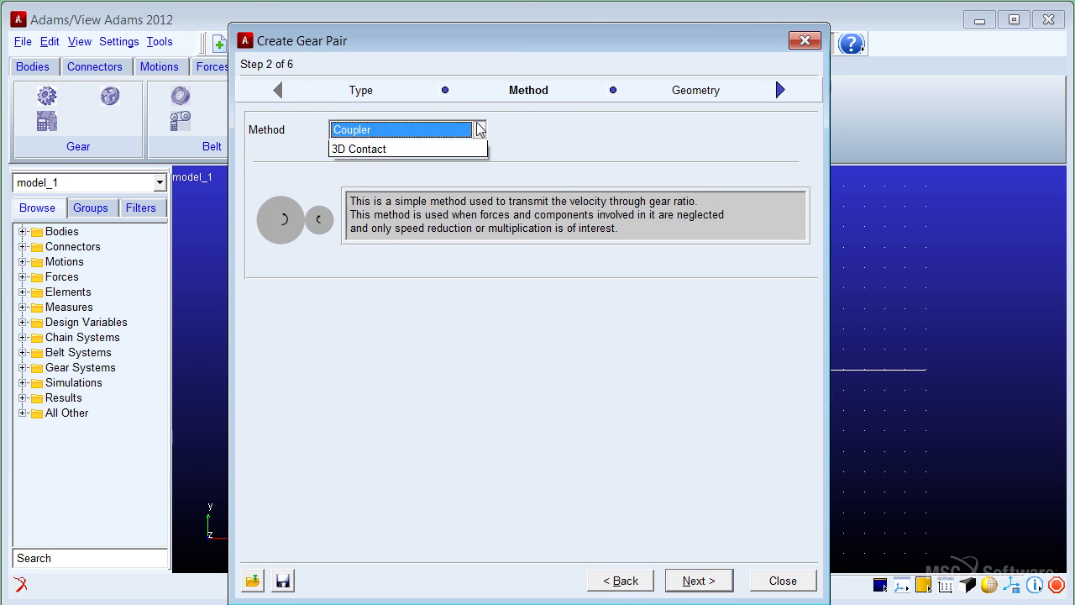
Keep the Coupler connection method and enter Gear2 center coordinates 82,0,0.
click(698, 581)
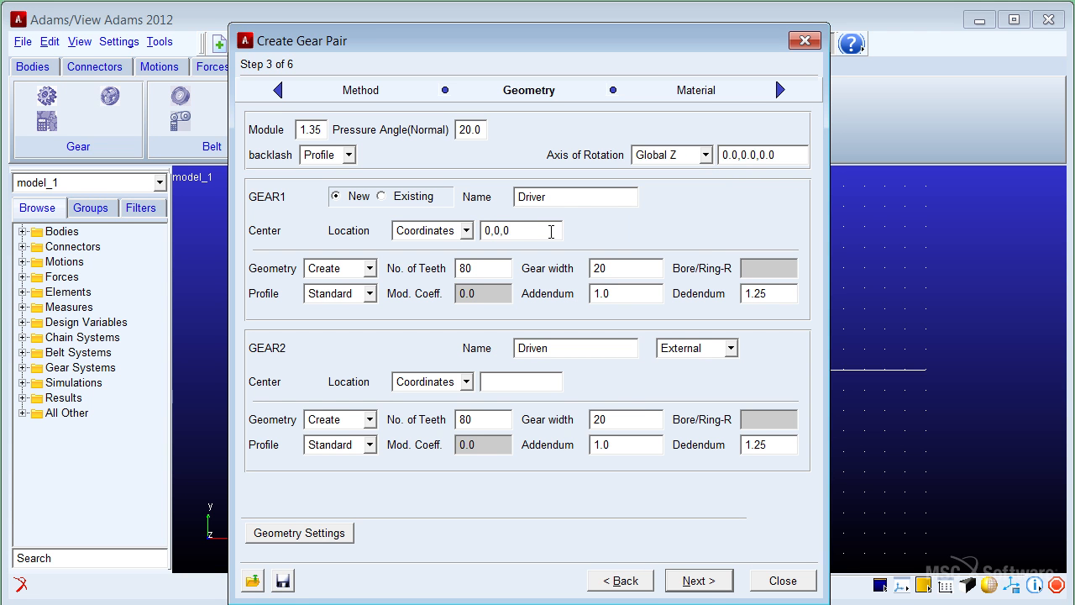
text(82,0,0)
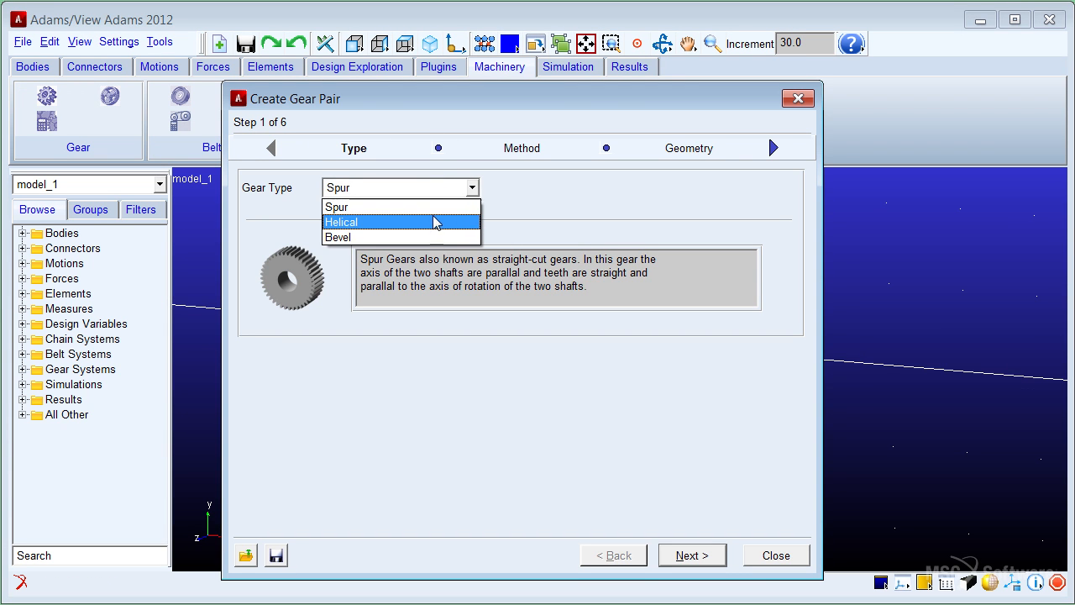
Choose the Spur gear type after trying Helical, then open the Method list.
click(362, 222)
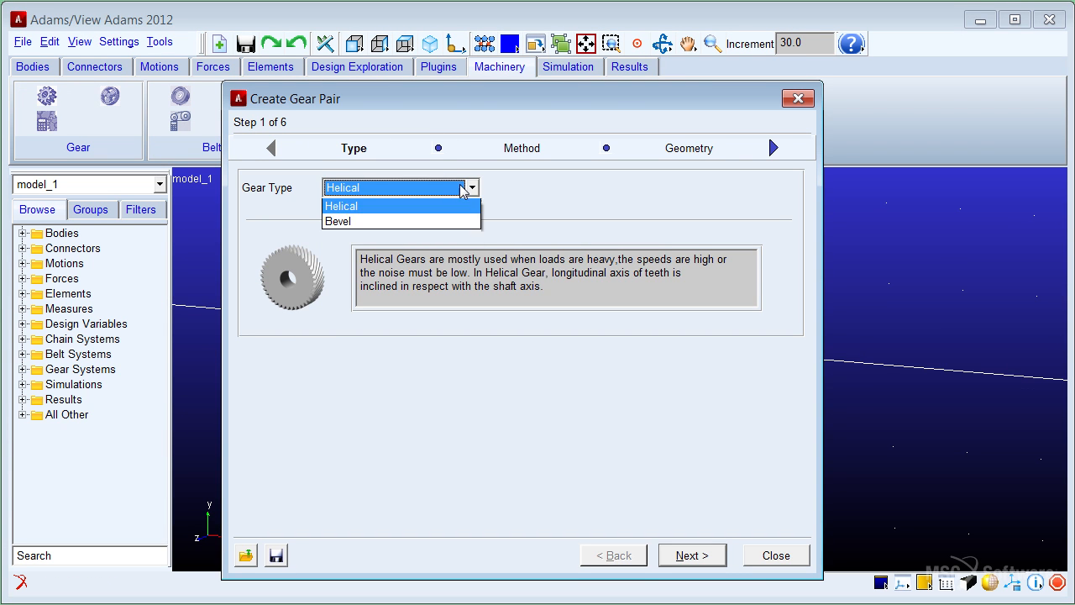
click(340, 221)
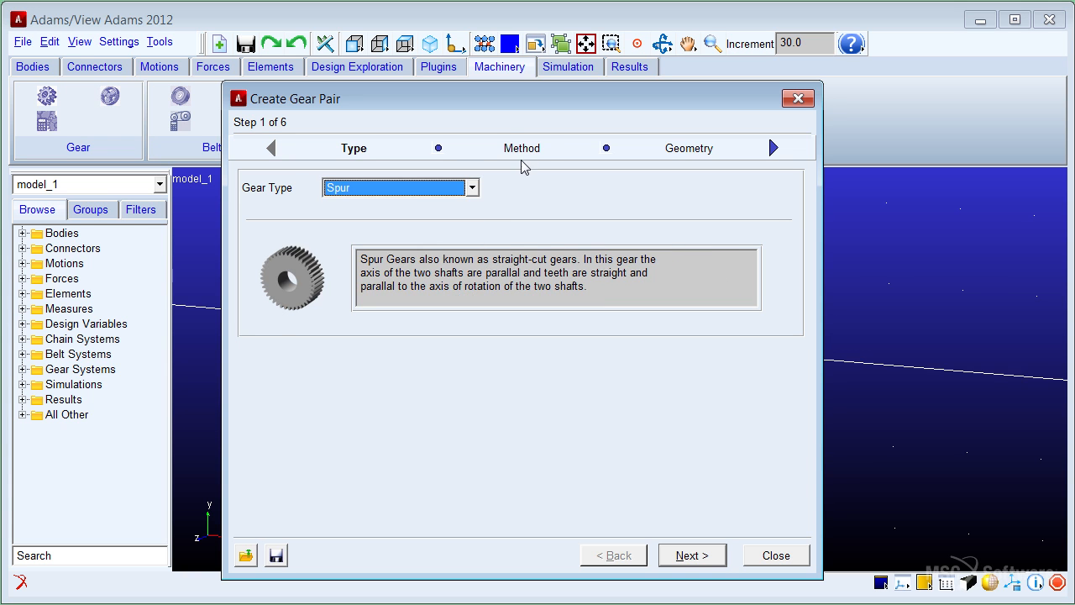
click(691, 554)
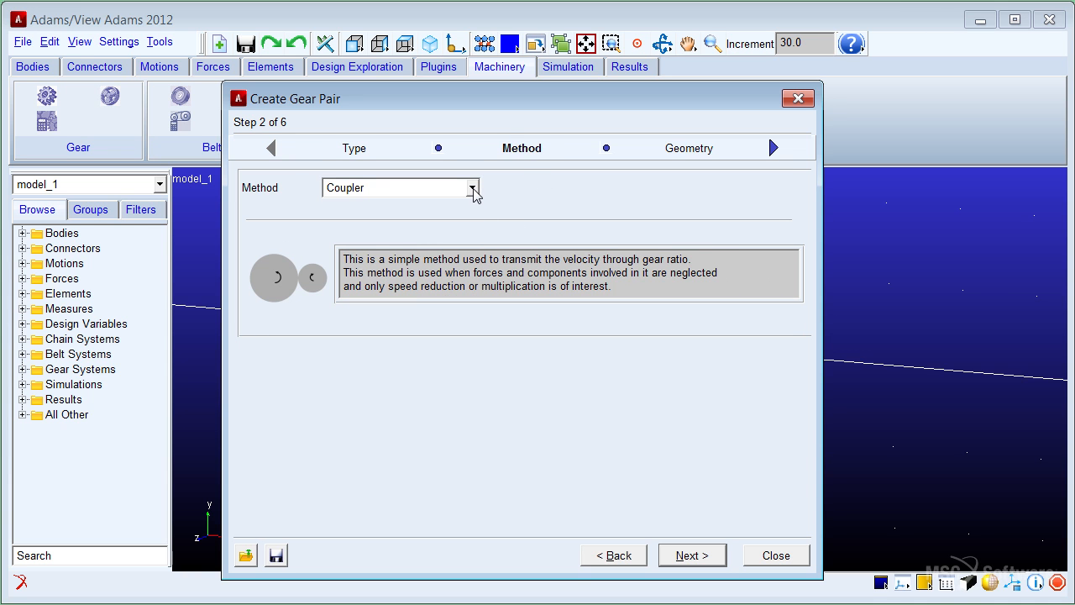
click(472, 188)
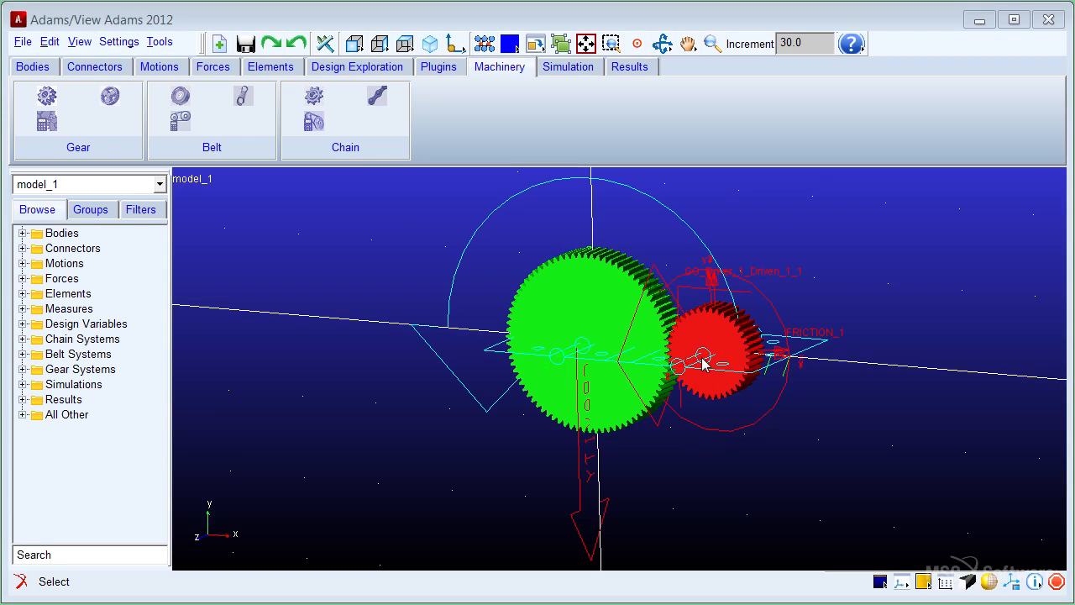
Modify FRICTION_1 to a dynamic friction coefficient of 0.2.
right_click(704, 365)
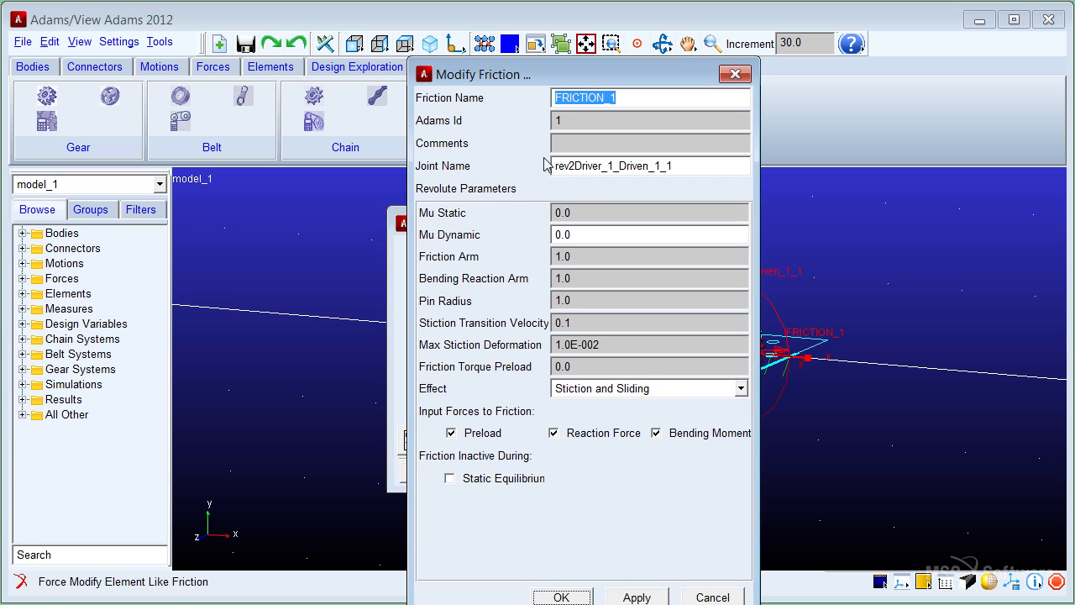
text(0.2)
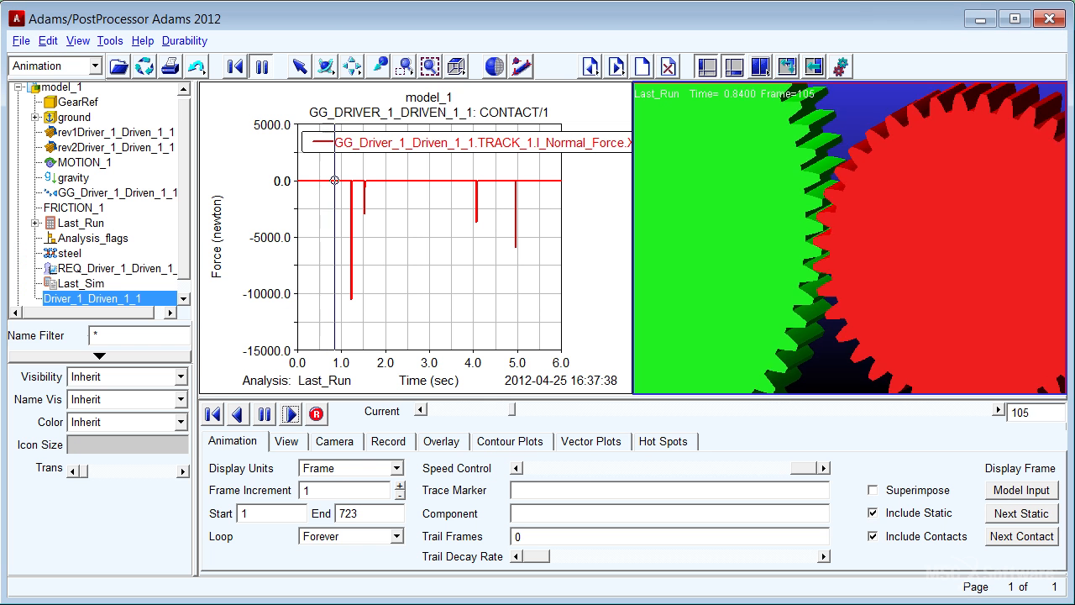
Scrub the gear animation by picking two times on the contact force plot.
click(290, 415)
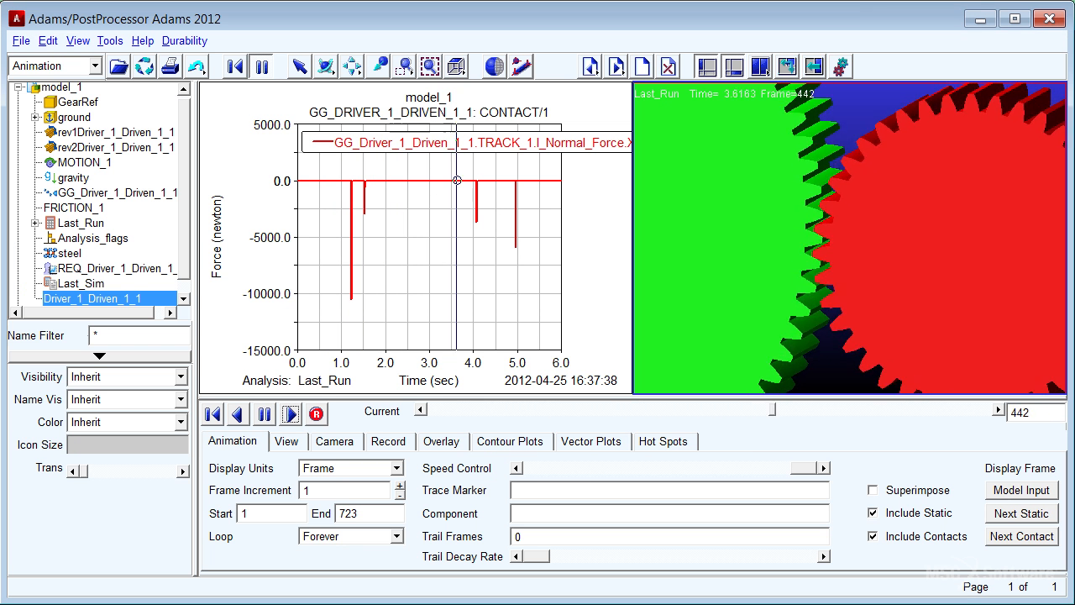
click(289, 414)
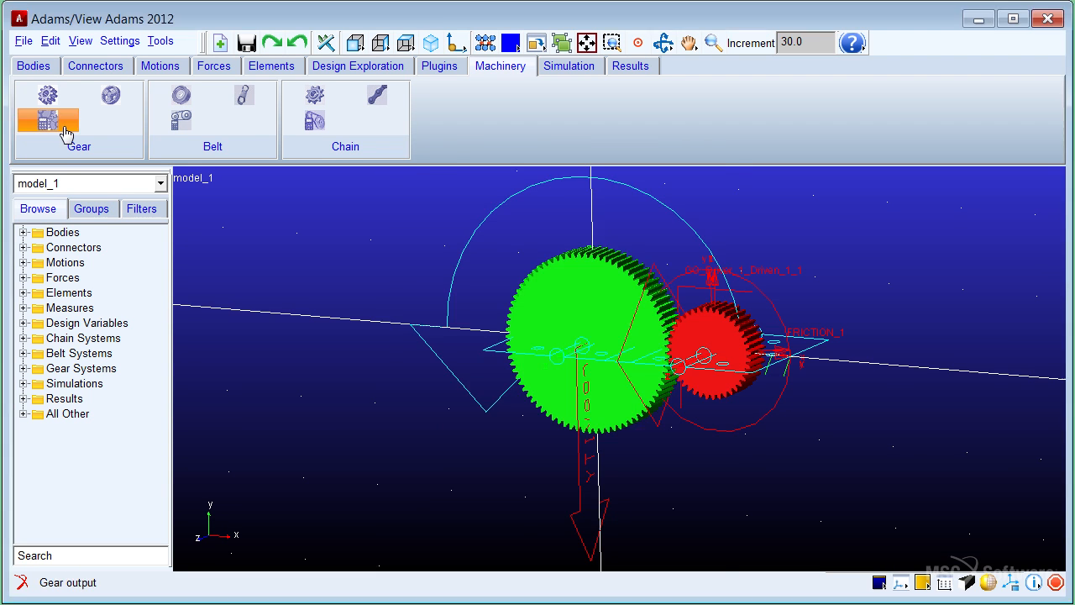
Open Gear Output and check the radial contact force along with magnitude and tangential.
click(48, 118)
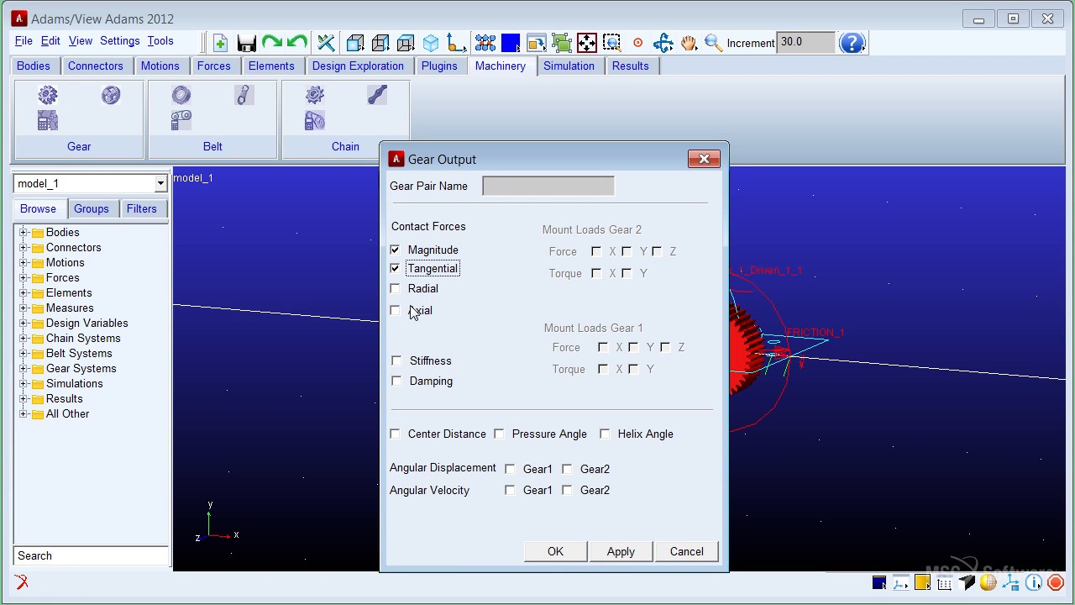
click(396, 288)
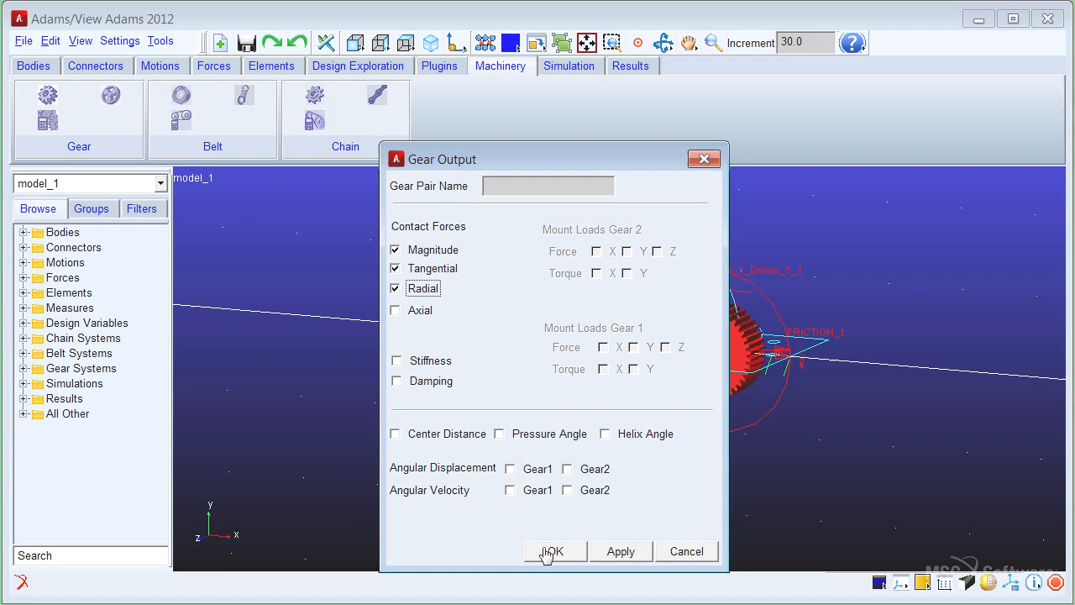